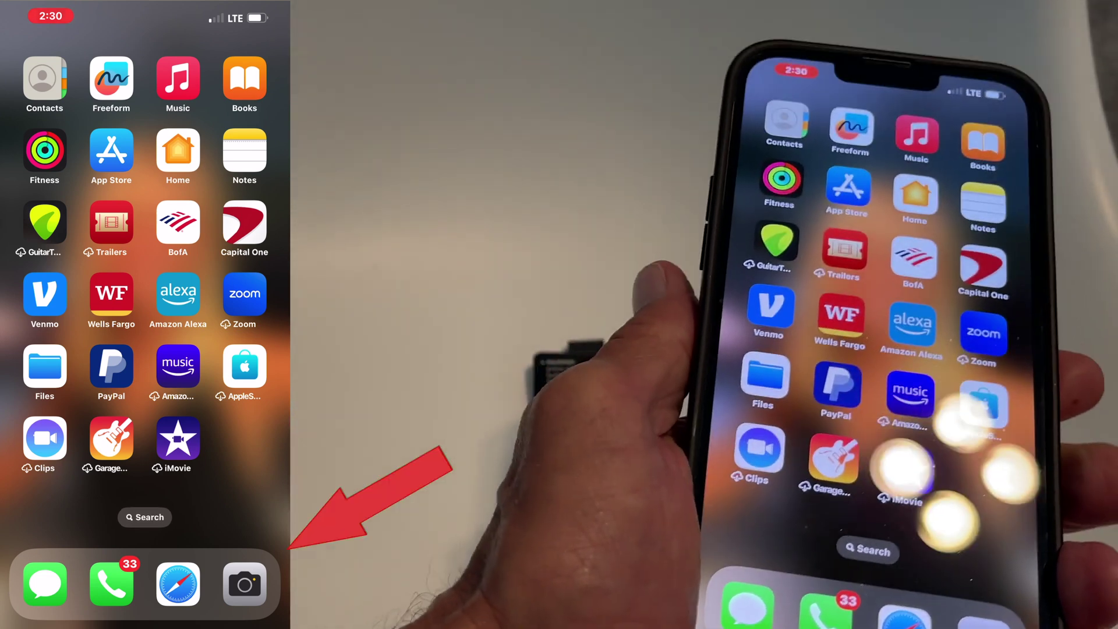
Launch the Camera app from the dock to frame the pairing-instructions card.
click(244, 586)
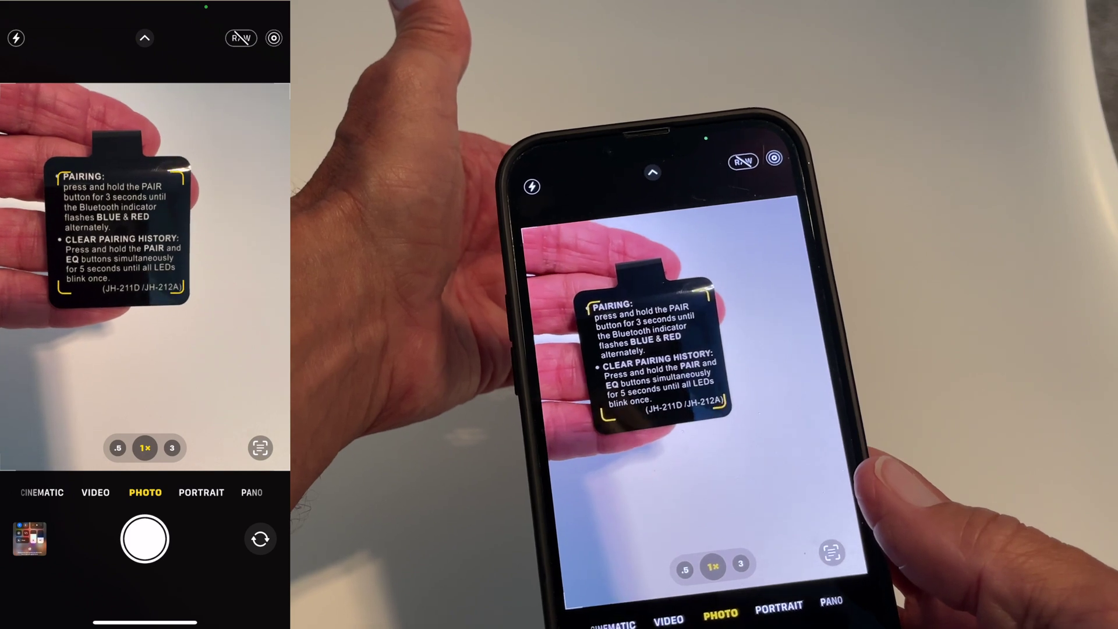
click(260, 448)
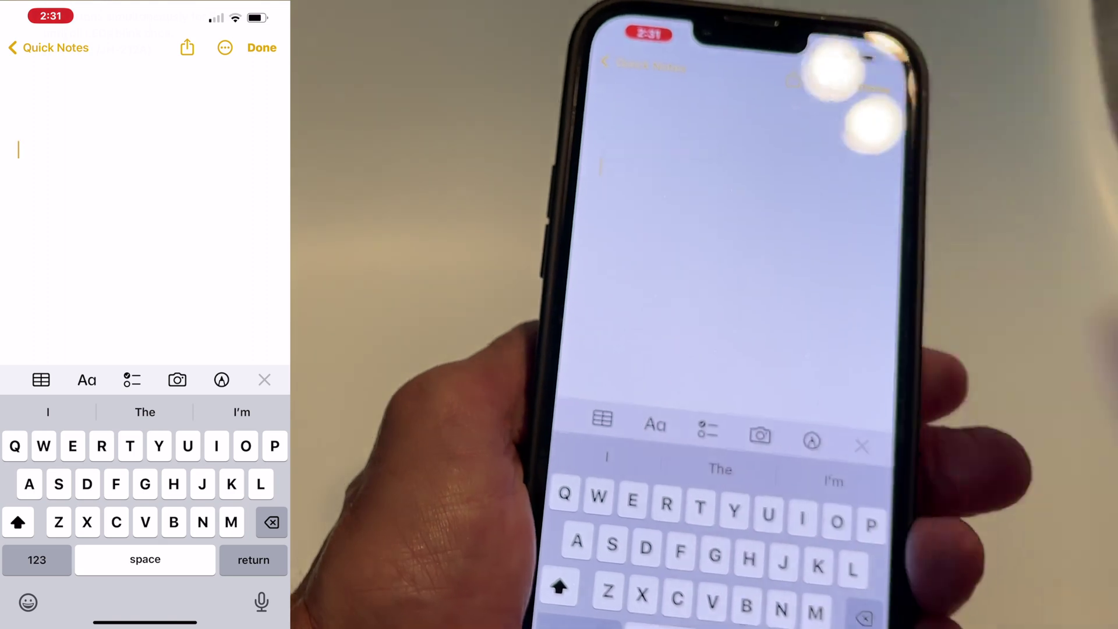
Paste the copied PAIRING and CLEAR PAIRING HISTORY instructions into the Quick Note body.
click(20, 151)
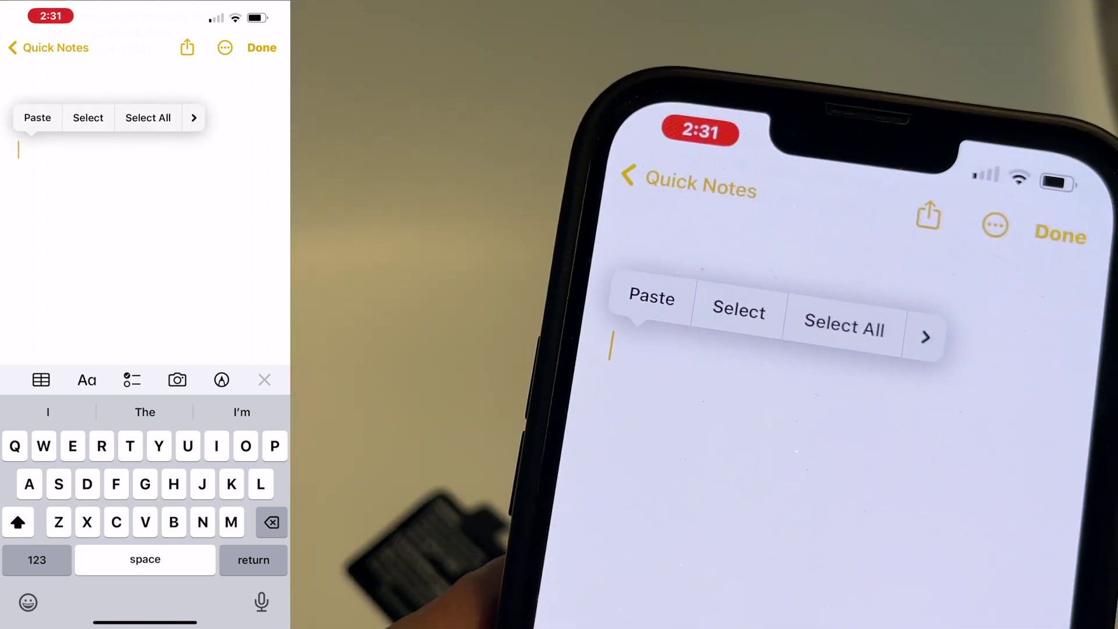
click(38, 117)
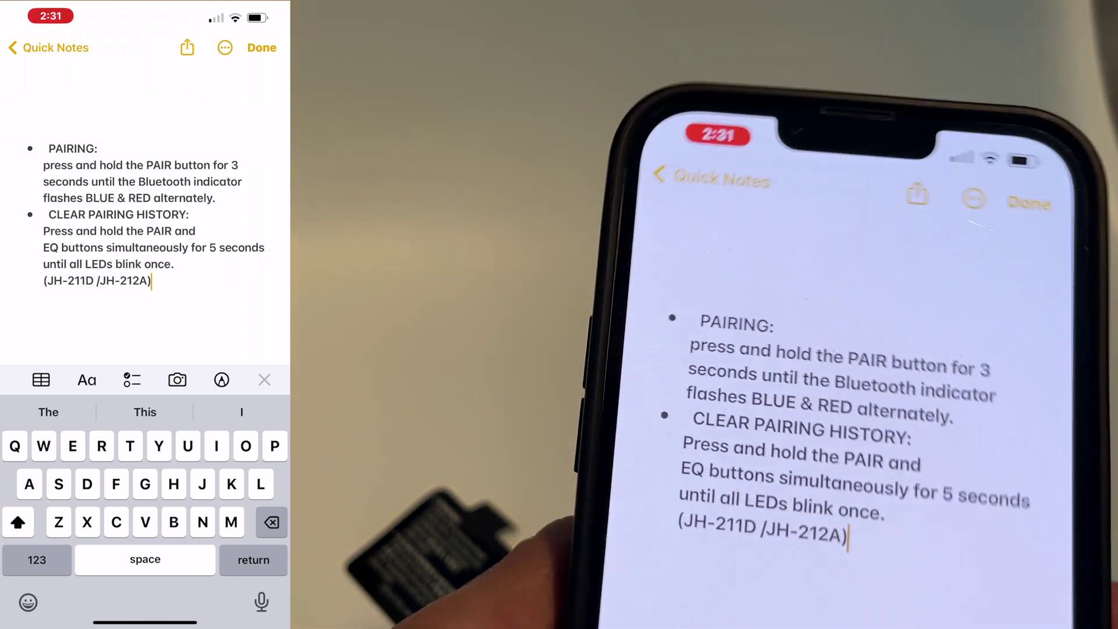